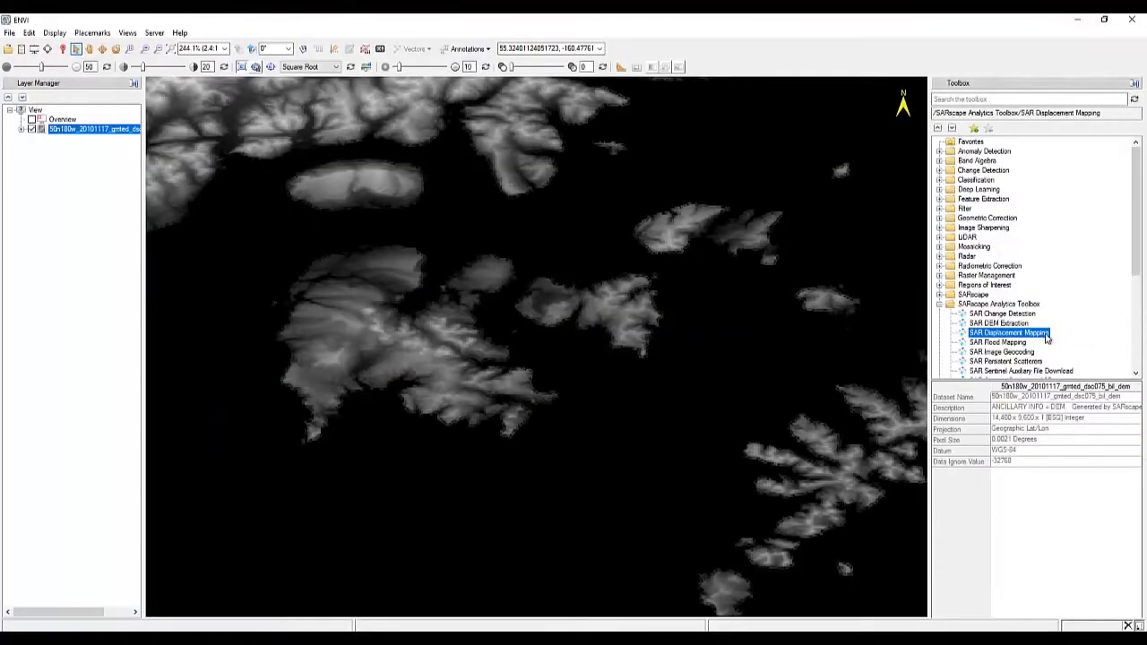
Launch SAR Displacement Mapping and load the 20200710 cut_slc_list.sml from DEM\Cut as primary image.
{"action": "double_click", "coordinate": [1007, 333]}
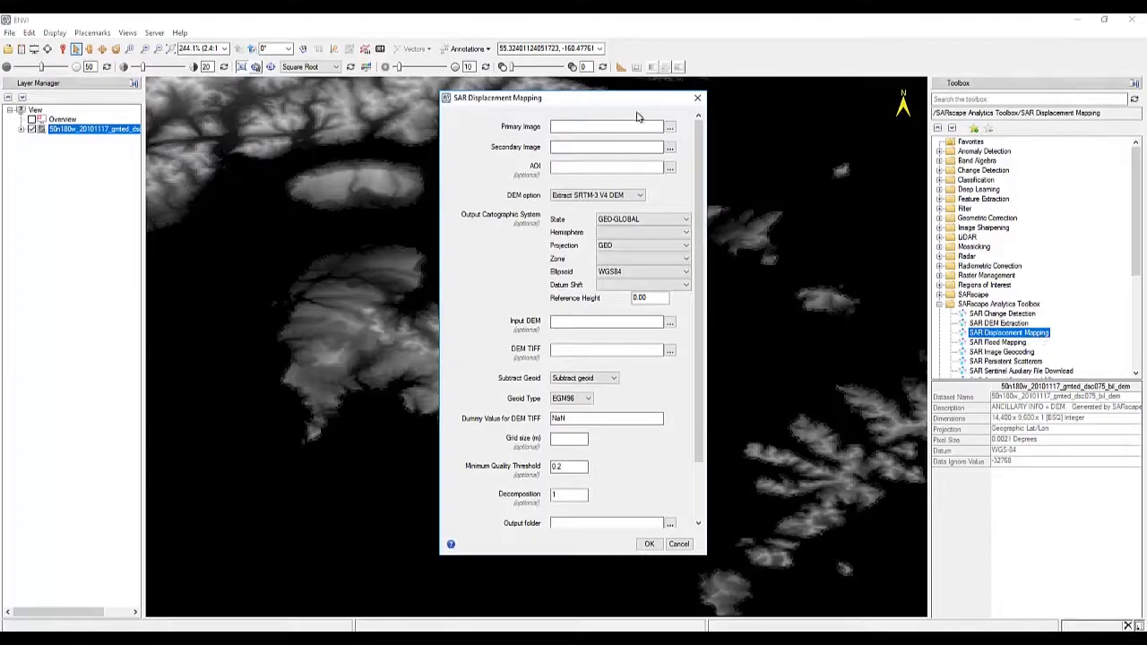
{"action": "left_click", "coordinate": [669, 126]}
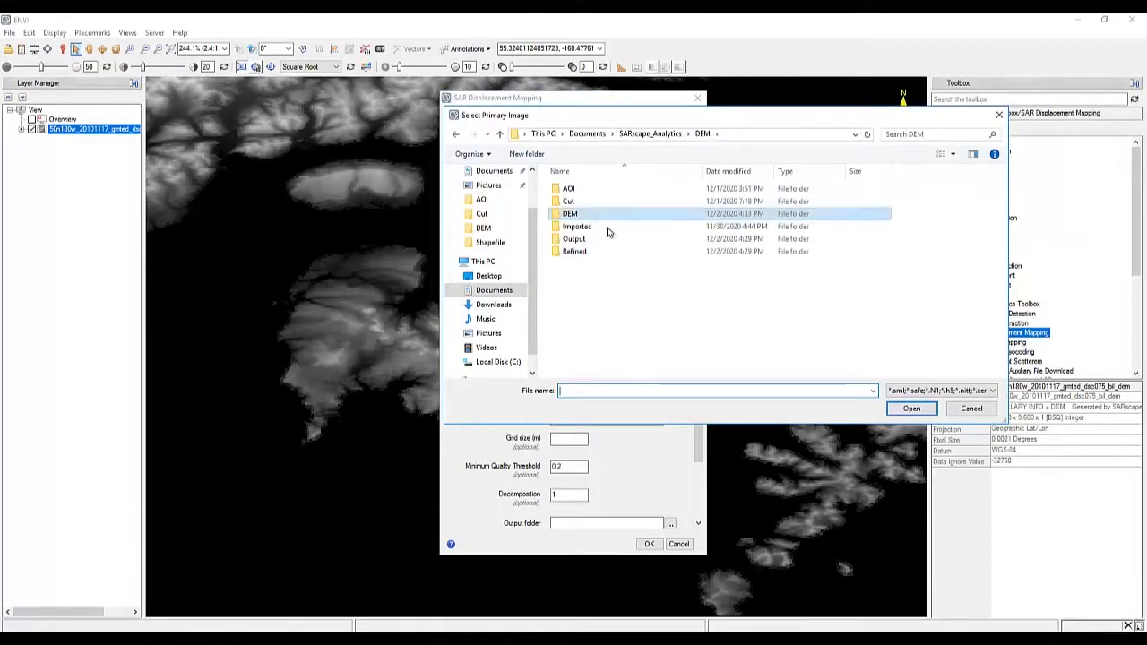
{"action": "double_click", "coordinate": [568, 201]}
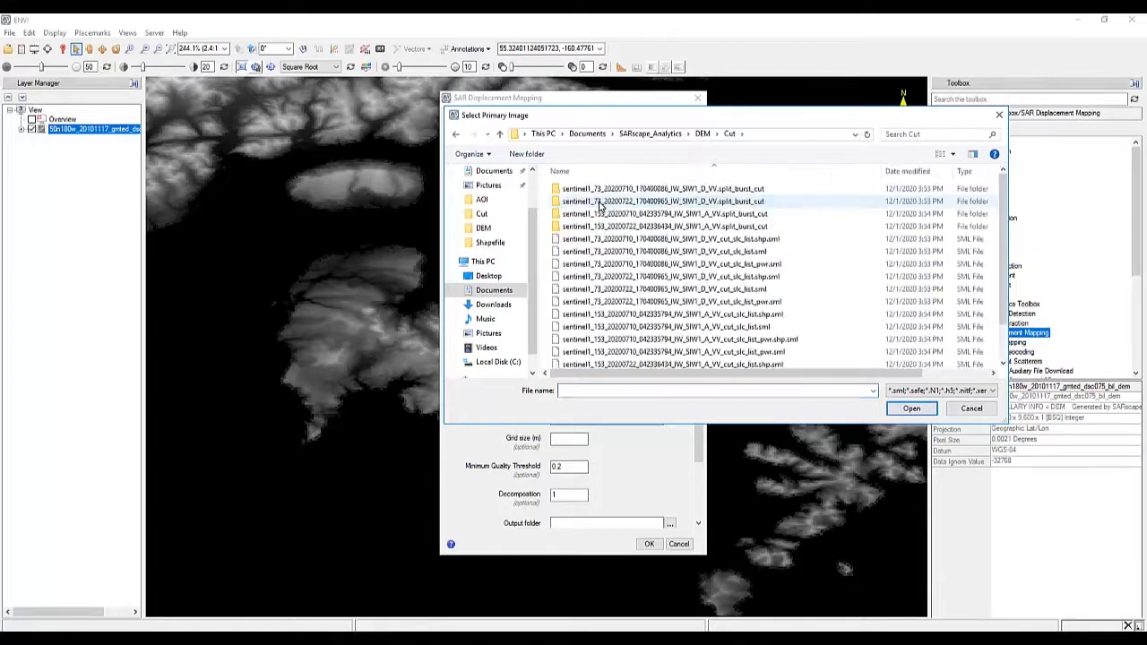
{"action": "left_click", "coordinate": [706, 251]}
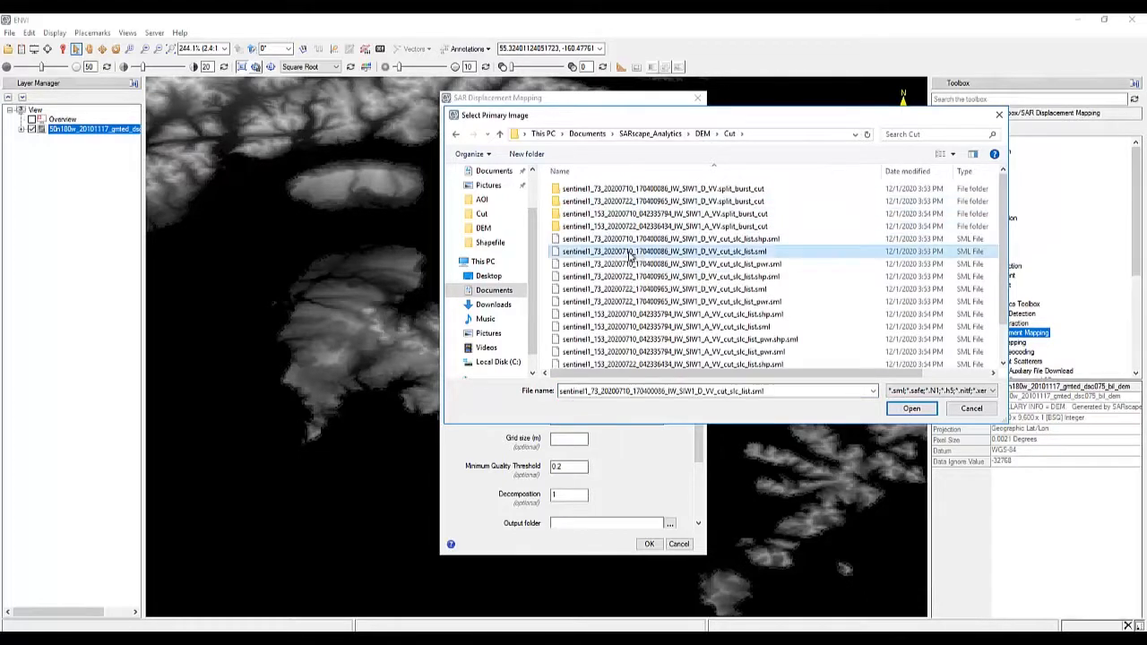
{"action": "left_click", "coordinate": [970, 407]}
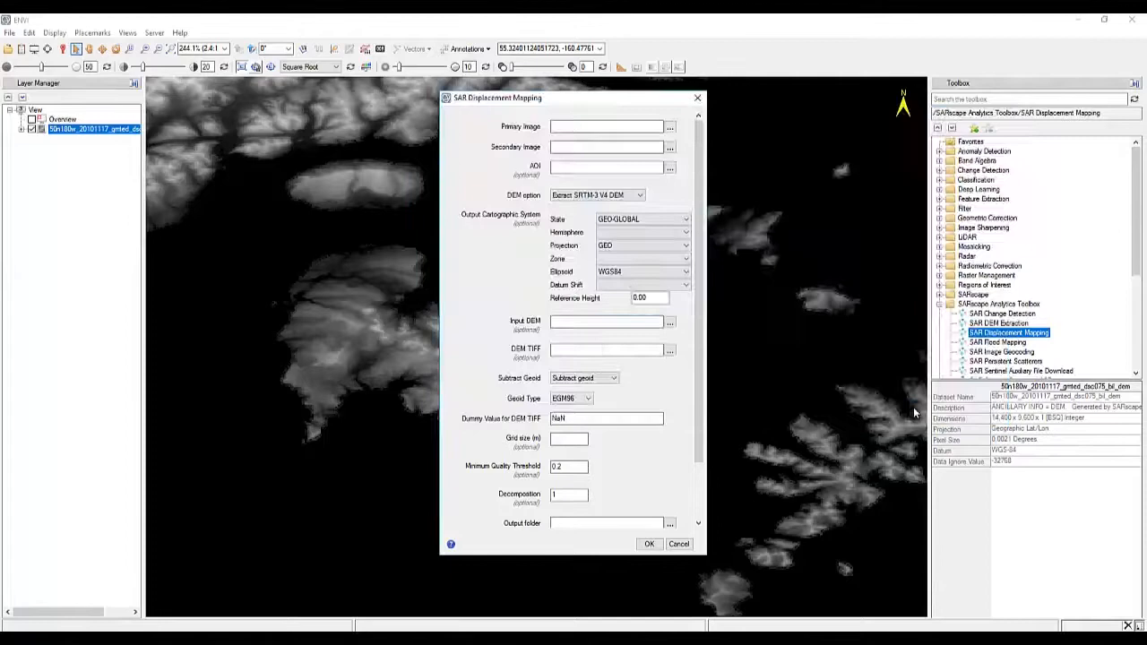
Load the 20200722 cut_slc_list.sml as the secondary image.
{"action": "left_click", "coordinate": [669, 147]}
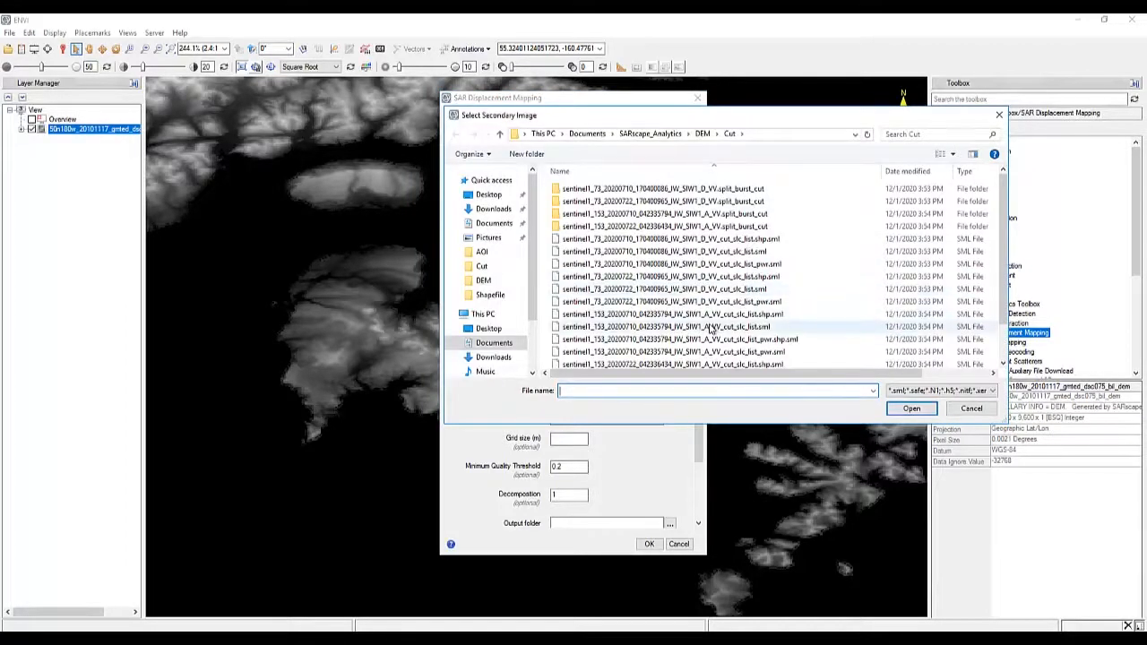
{"action": "left_click", "coordinate": [695, 326]}
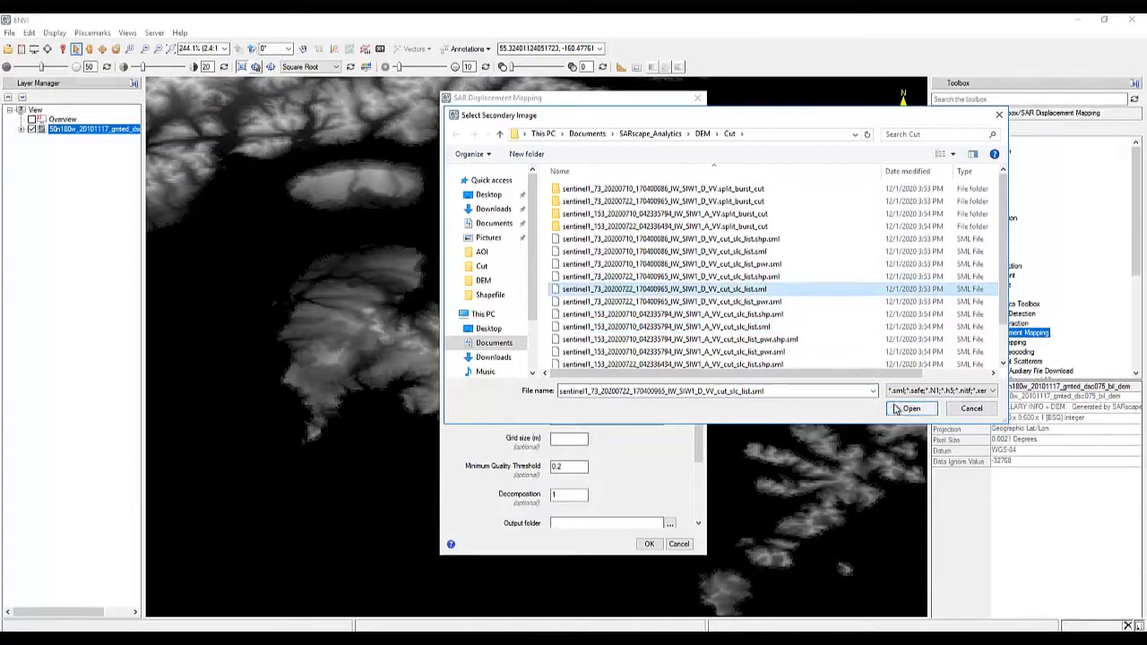
{"action": "left_click", "coordinate": [911, 408]}
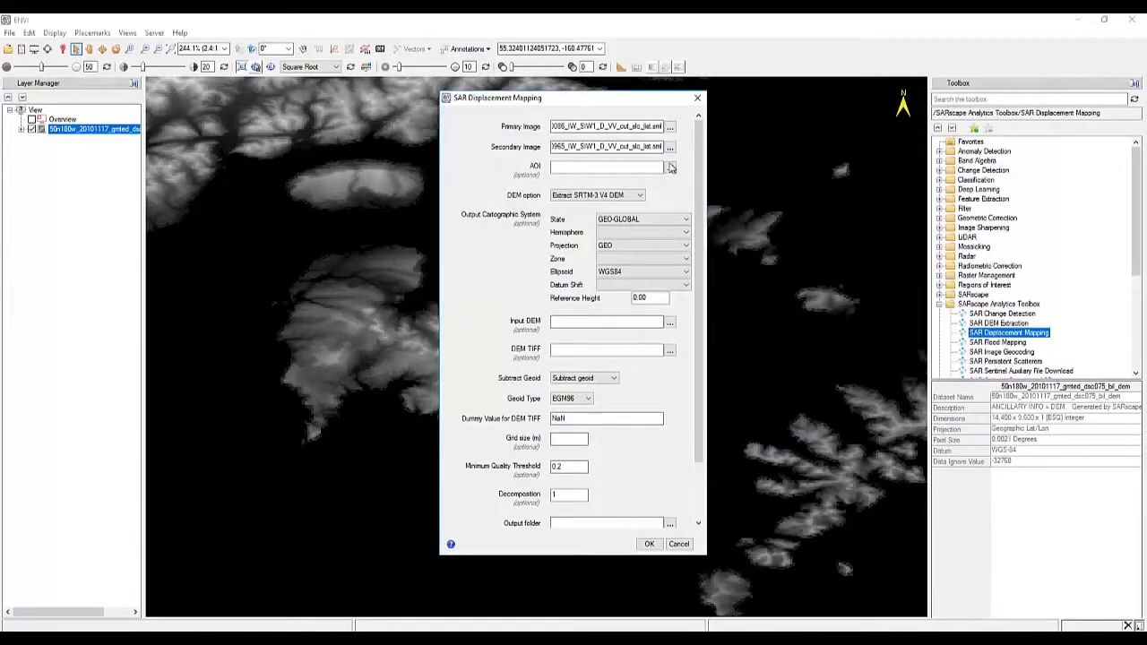
Set SandPoint.shp from the AOI folder as the area of interest.
{"action": "left_click", "coordinate": [670, 167]}
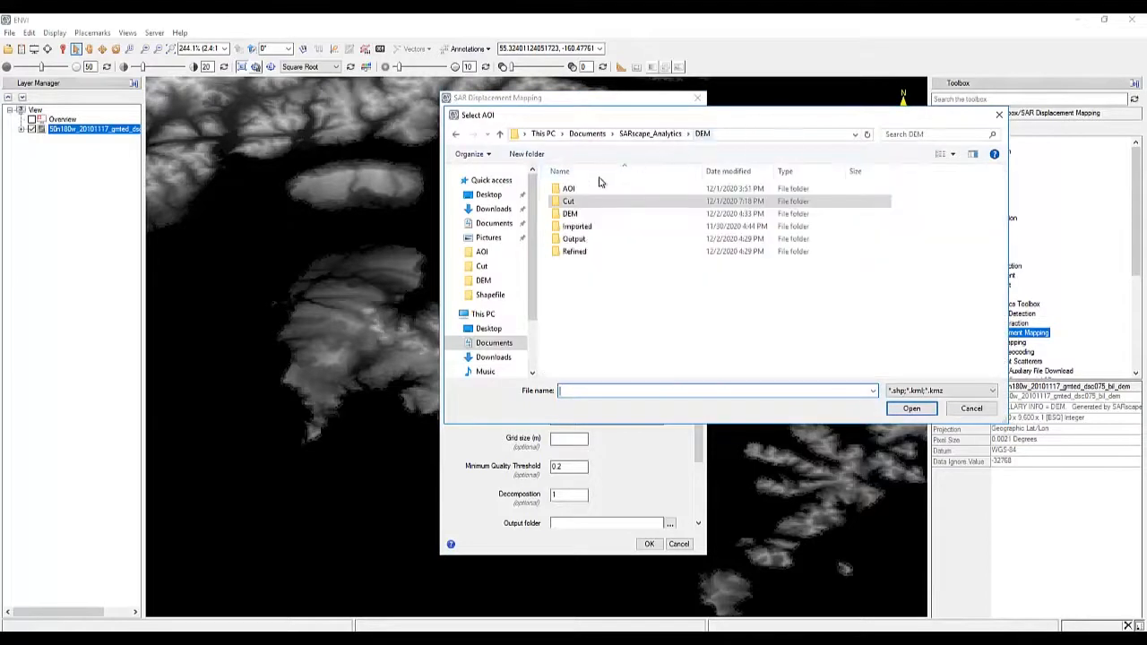
{"action": "double_click", "coordinate": [566, 188]}
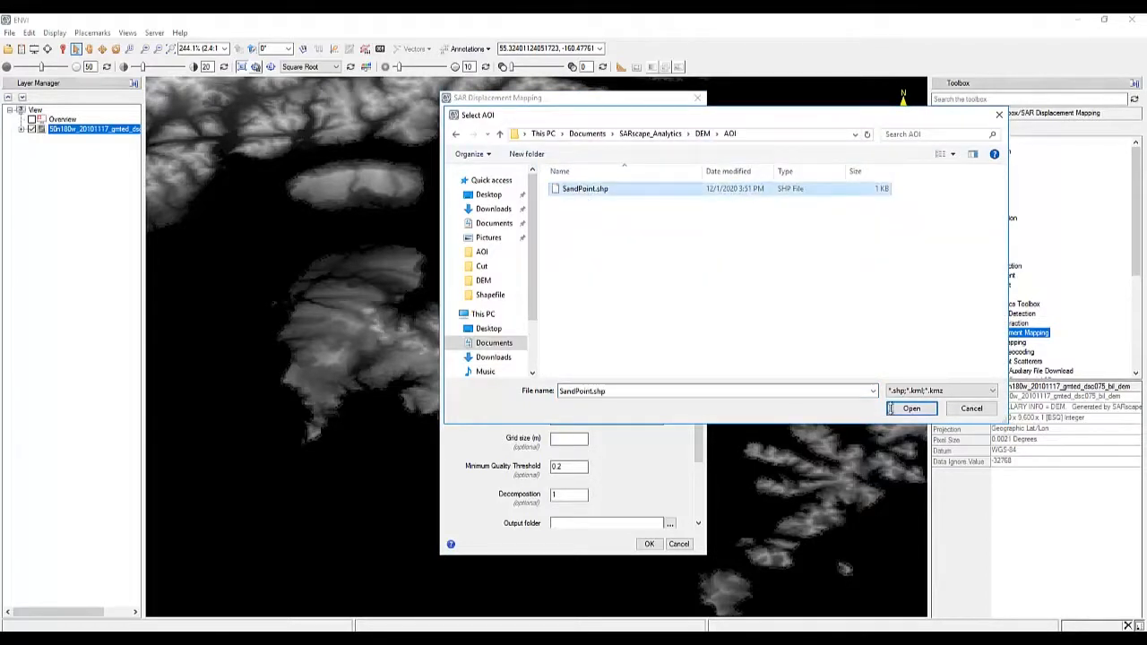
{"action": "left_click", "coordinate": [911, 409]}
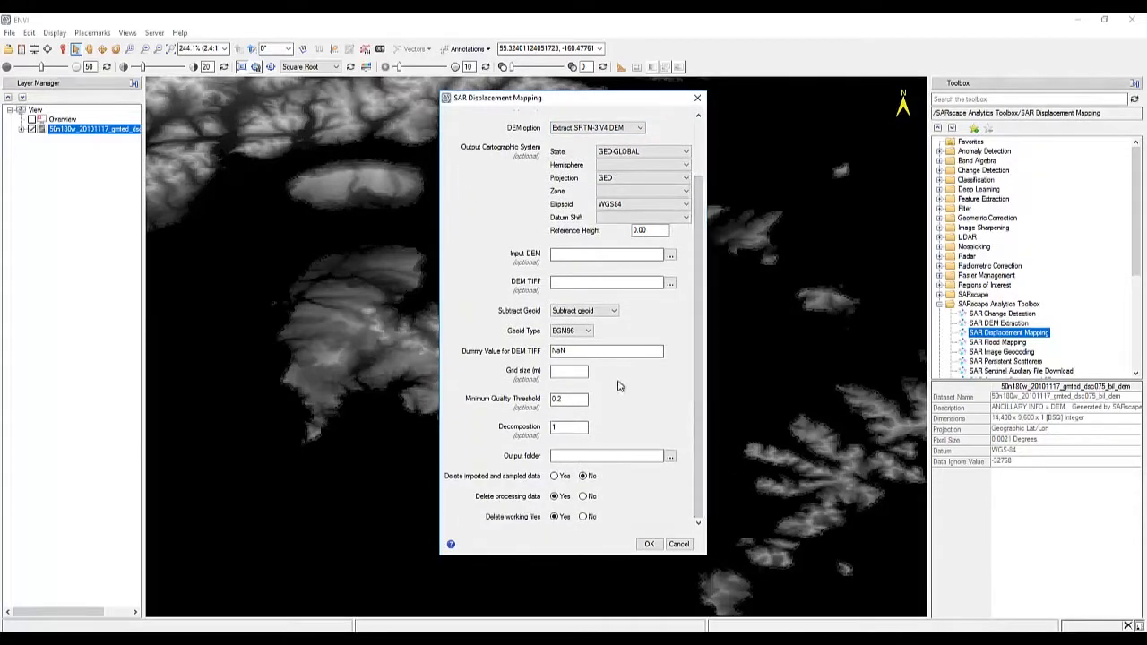
{"action": "mouse_move", "coordinate": [597, 400]}
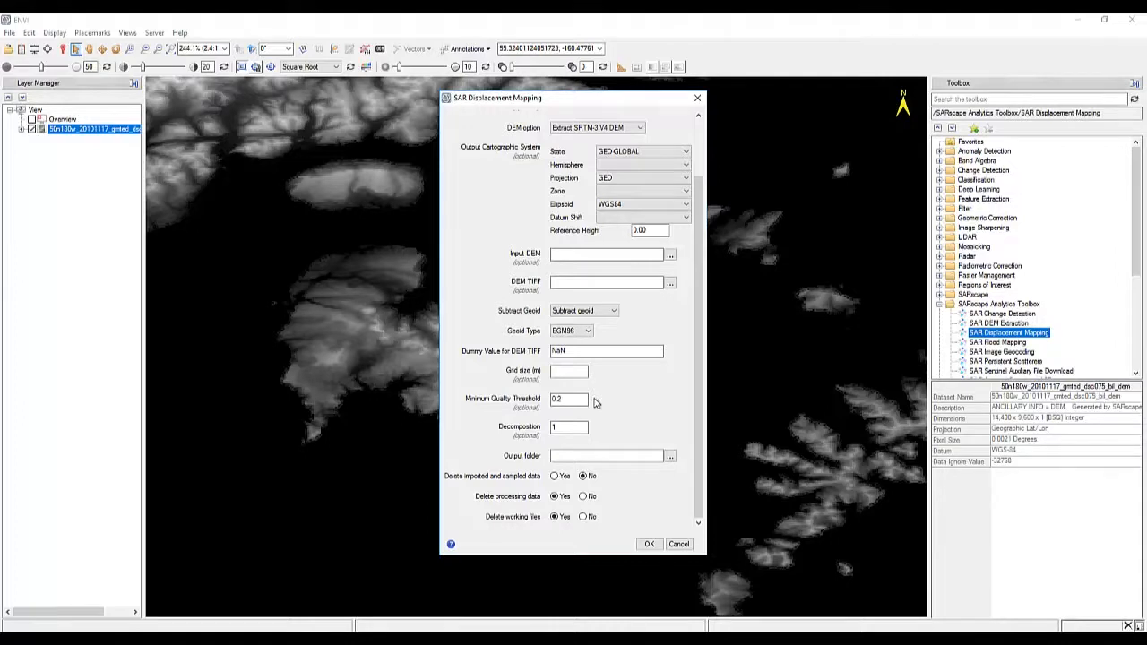
{"action": "mouse_move", "coordinate": [593, 434]}
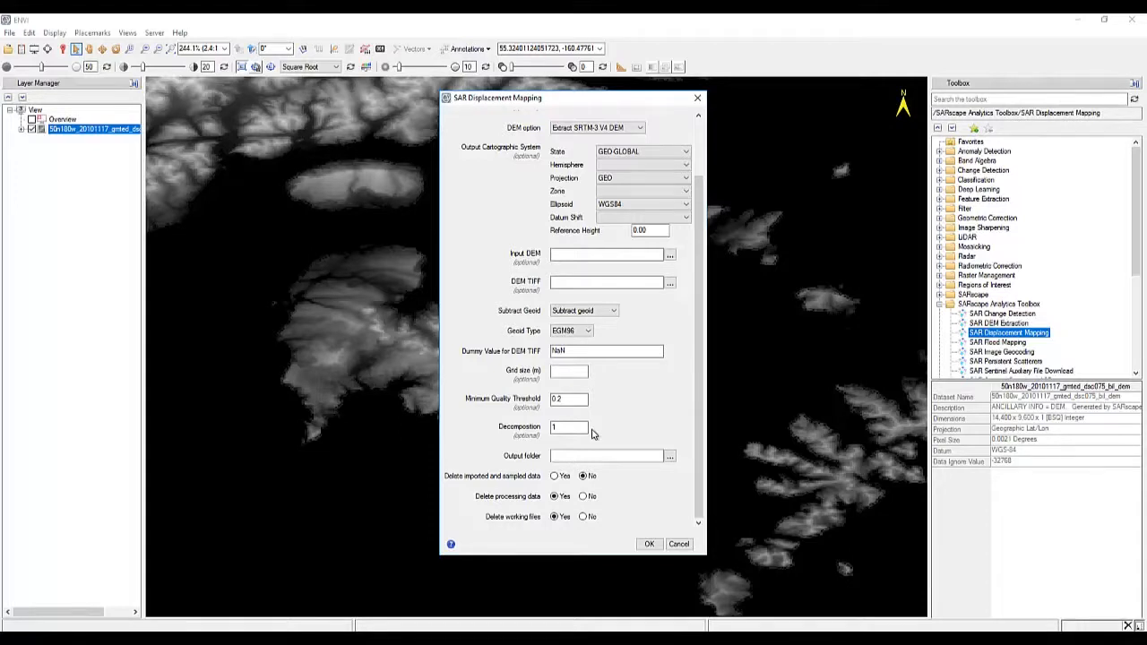
Set DEM\Output as the output folder and run the displacement mapping.
{"action": "left_click", "coordinate": [669, 455]}
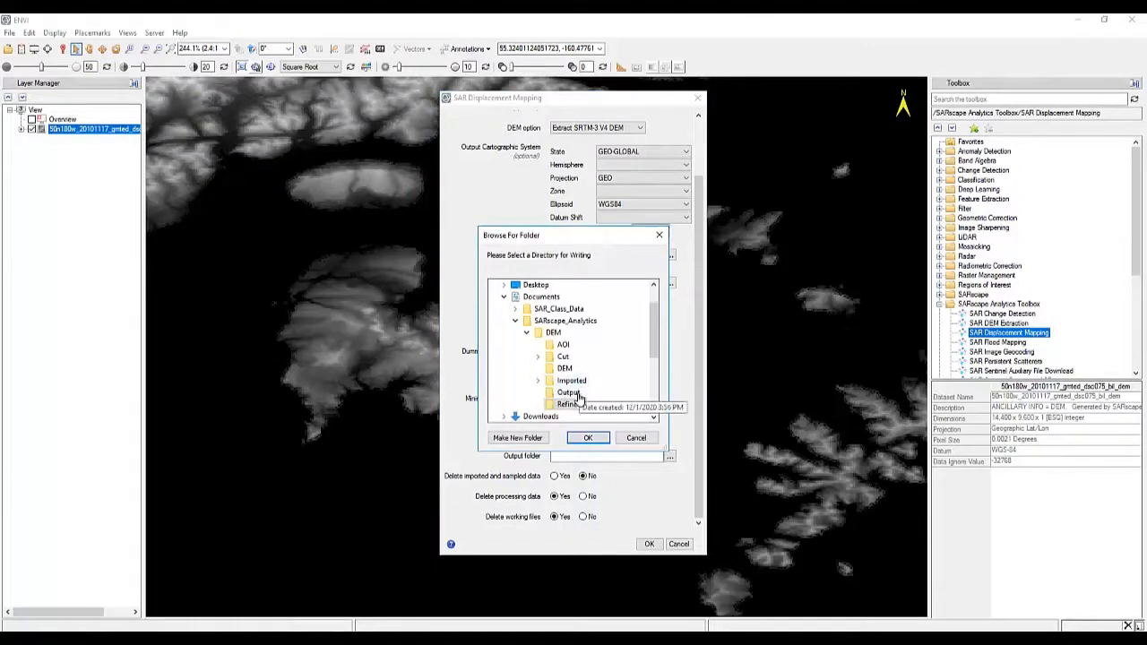
{"action": "left_click", "coordinate": [588, 437]}
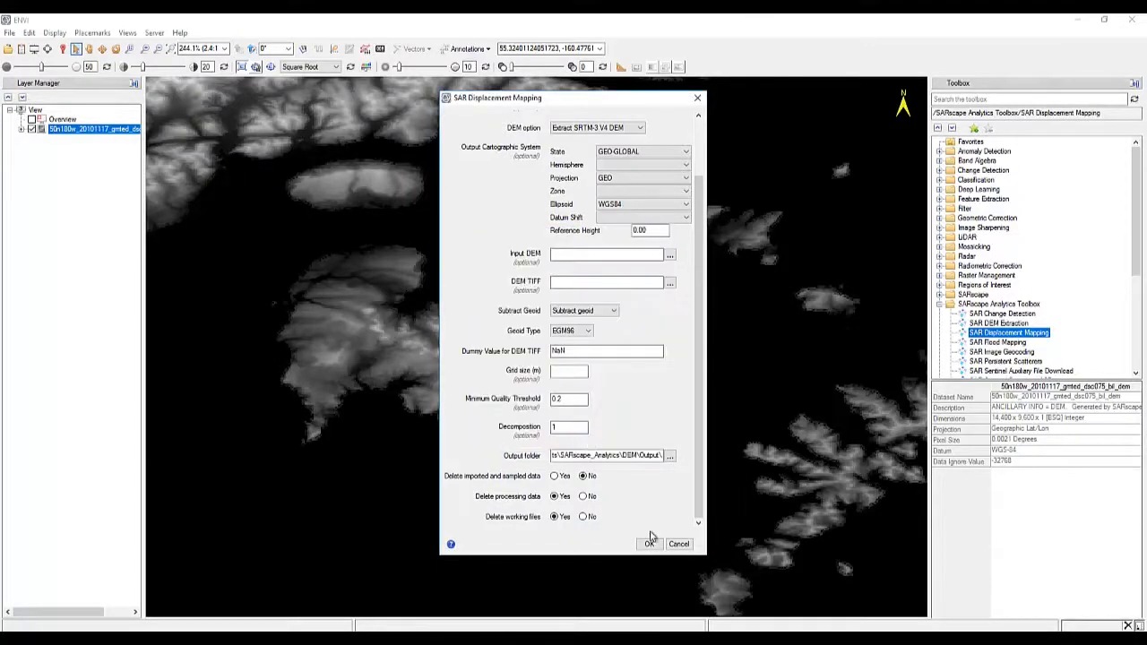
{"action": "left_click", "coordinate": [646, 543]}
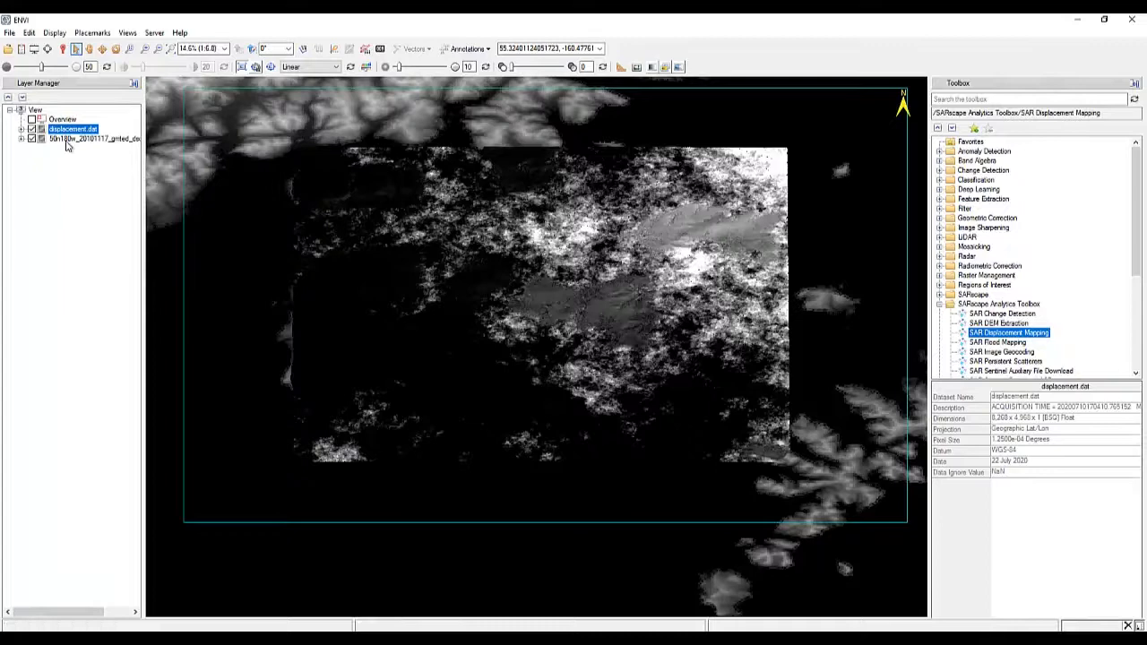
Adjust the displacement.dat layer and scroll the Toolbox to SARscape Analytics > Refinement.
{"action": "right_click", "coordinate": [72, 129]}
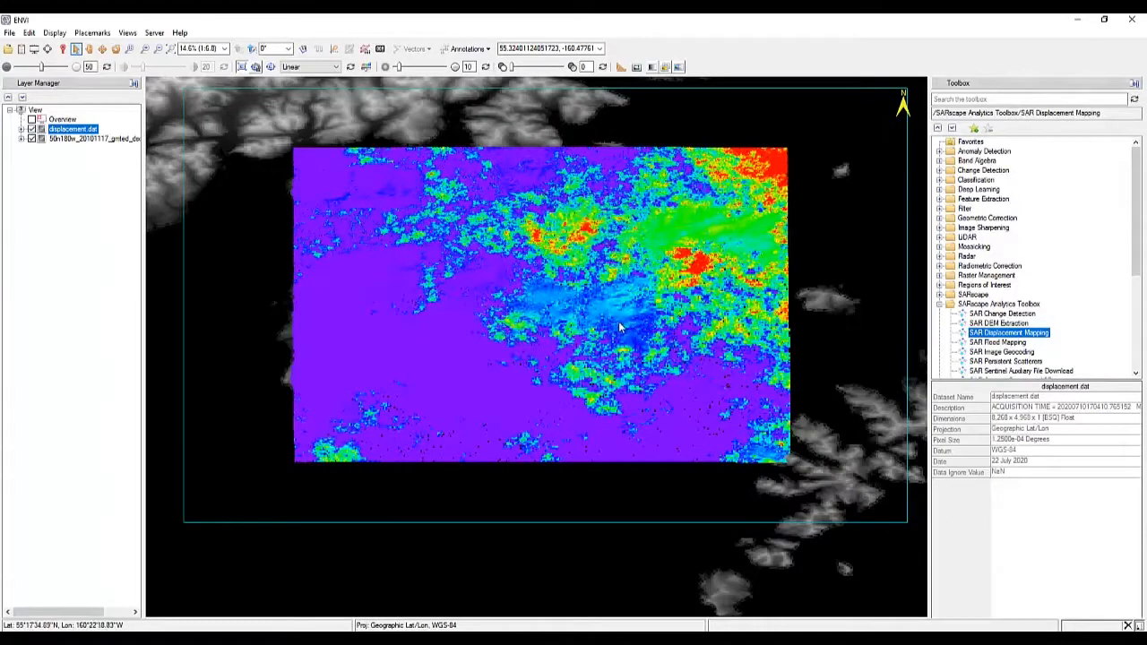
{"action": "mouse_move", "coordinate": [636, 370]}
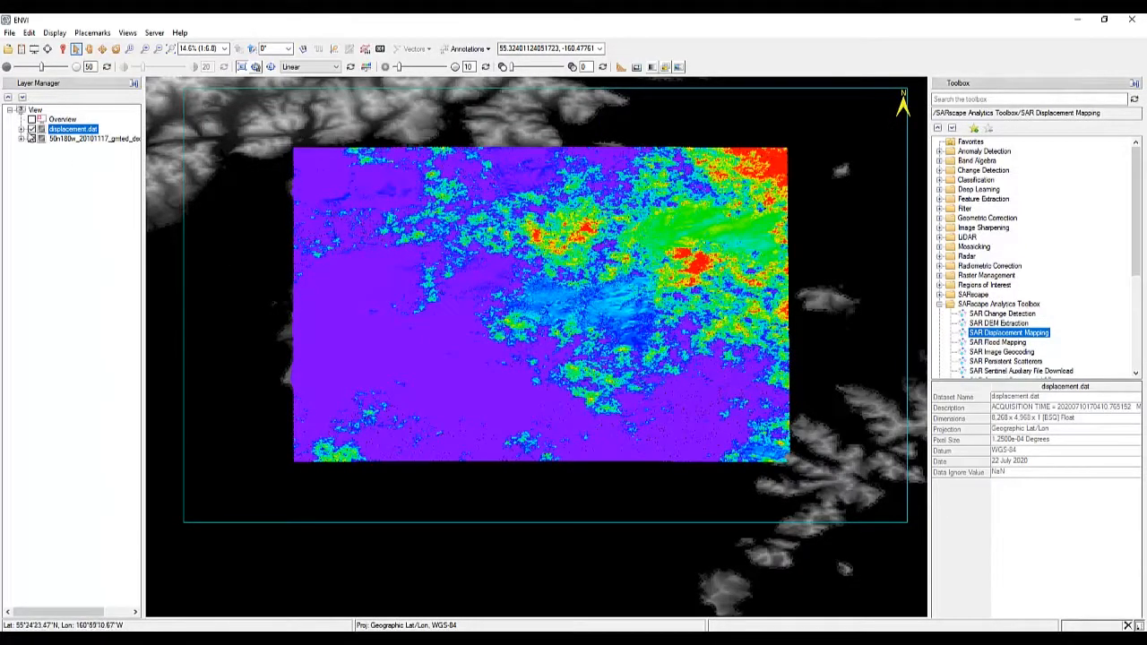
{"action": "left_click", "coordinate": [37, 130]}
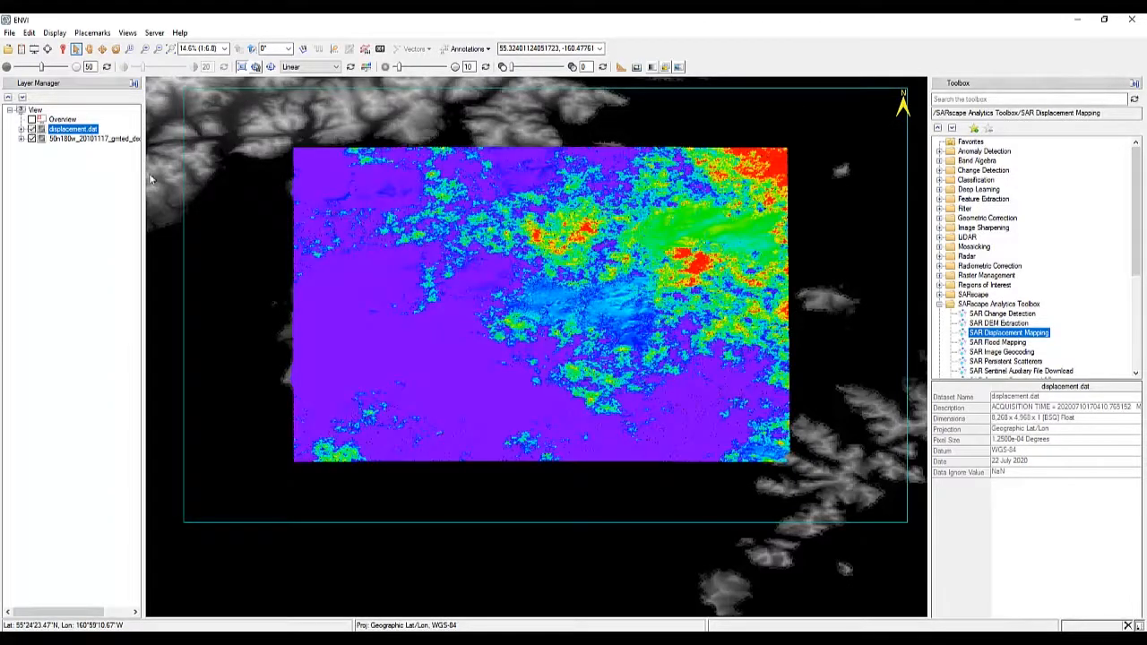
{"action": "mouse_move", "coordinate": [721, 332]}
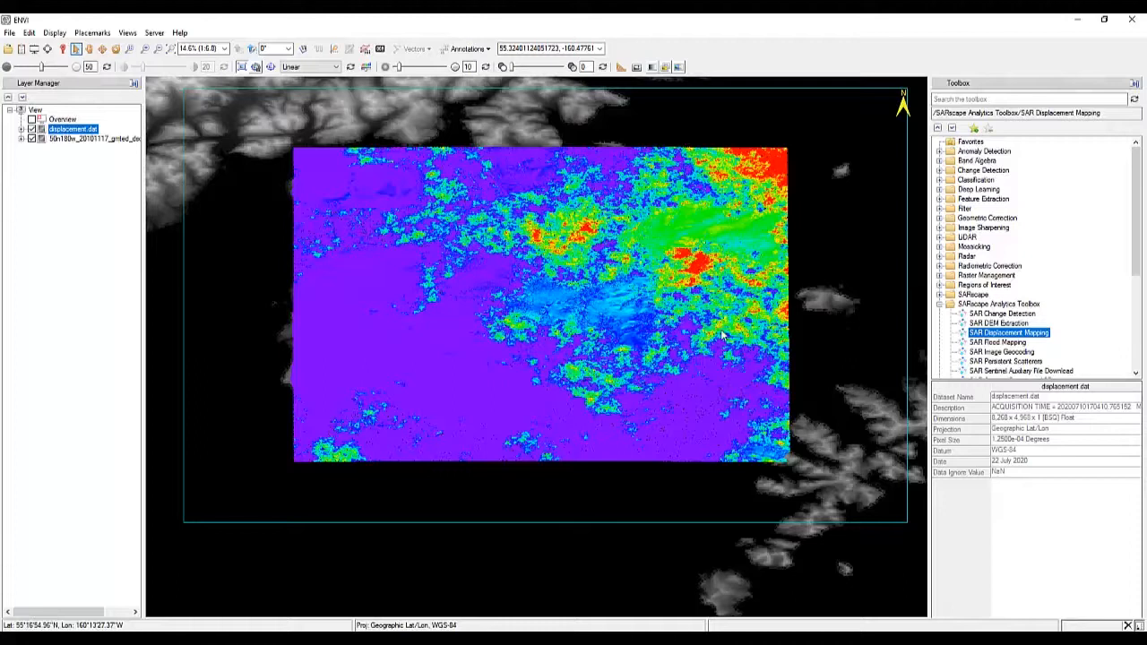
{"action": "scroll", "scroll_direction": "down", "scroll_amount": 3}
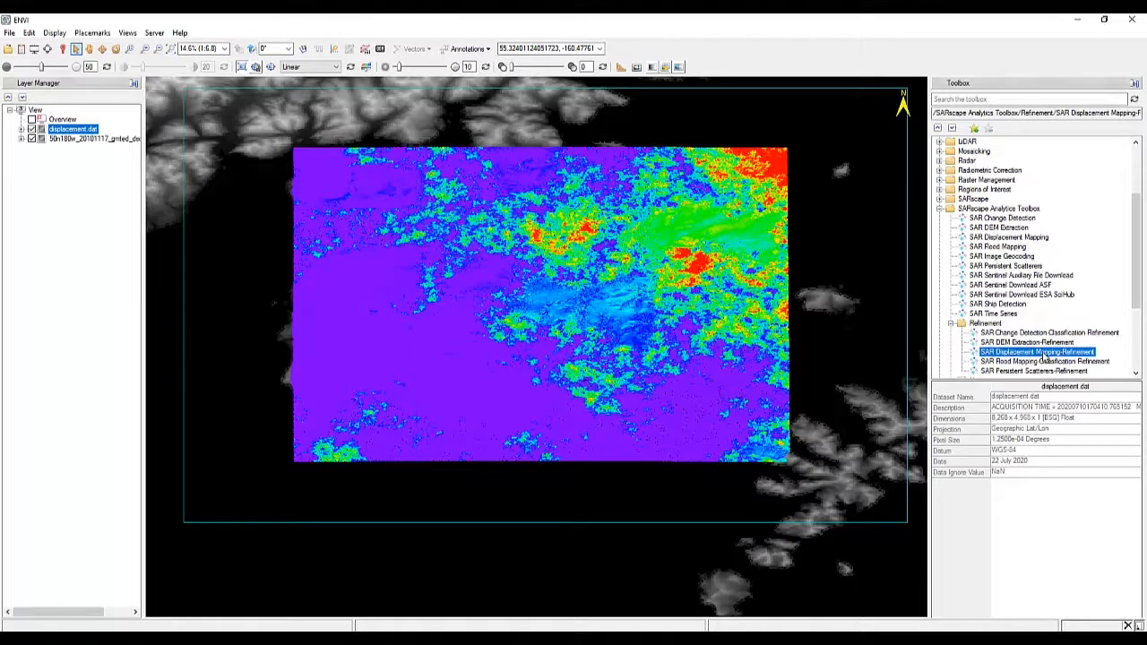
Run Displacement Mapping-Refinement with Output\intermediate, a 0.7 quality threshold, and Refined output.
{"action": "double_click", "coordinate": [1046, 348]}
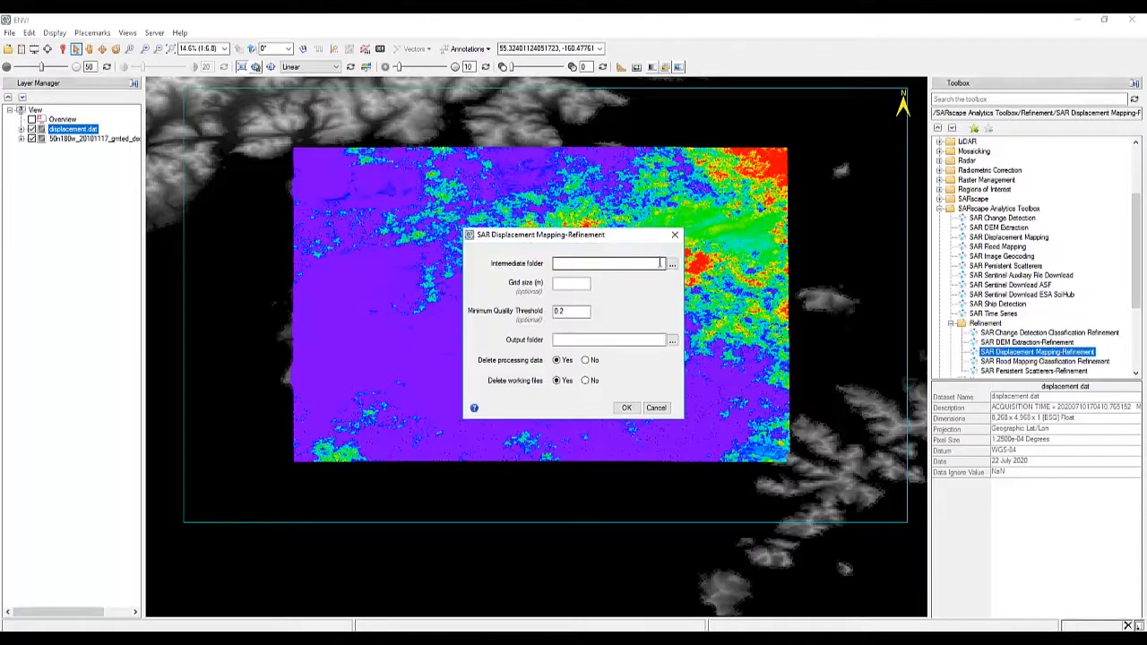
{"action": "left_click", "coordinate": [670, 262]}
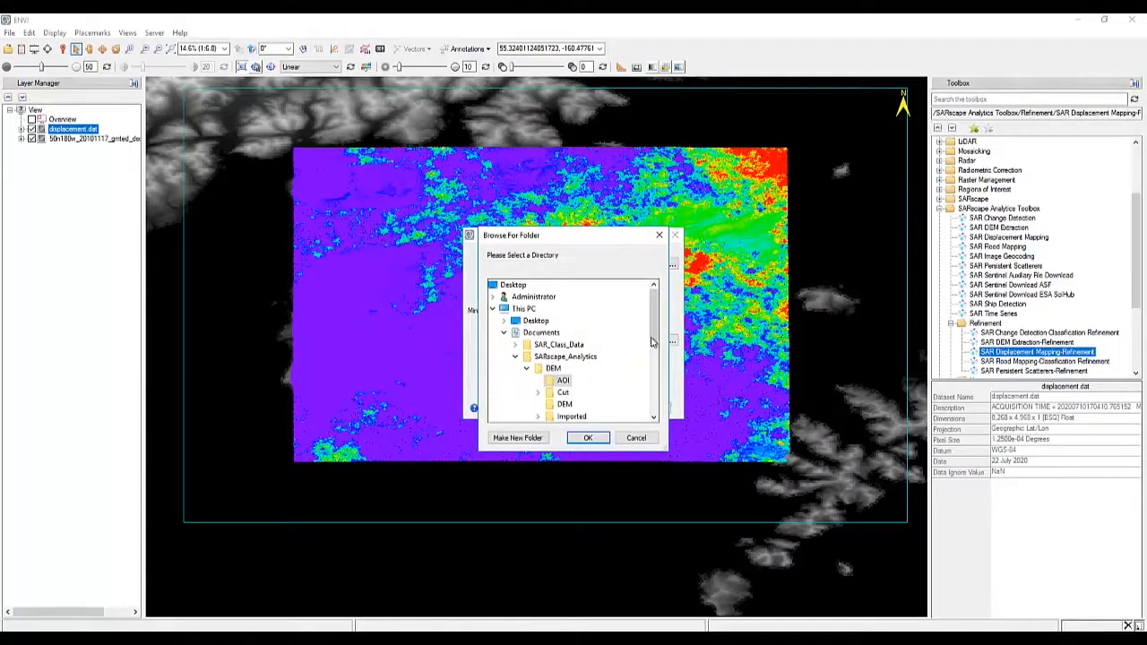
{"action": "left_click", "coordinate": [539, 344]}
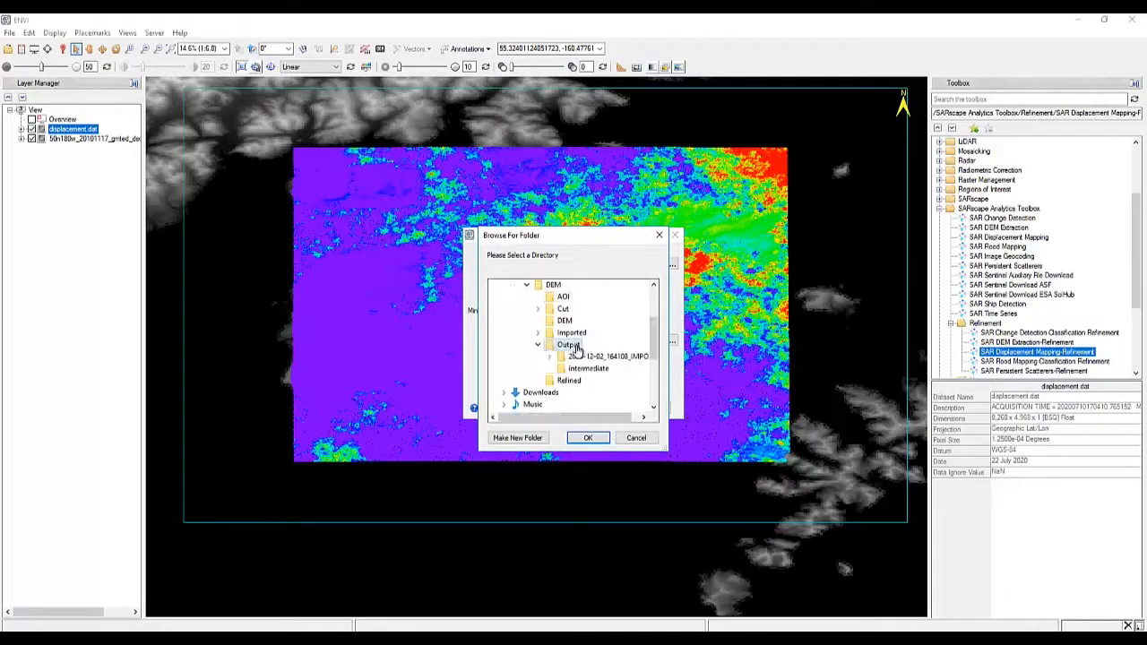
{"action": "left_click", "coordinate": [587, 437]}
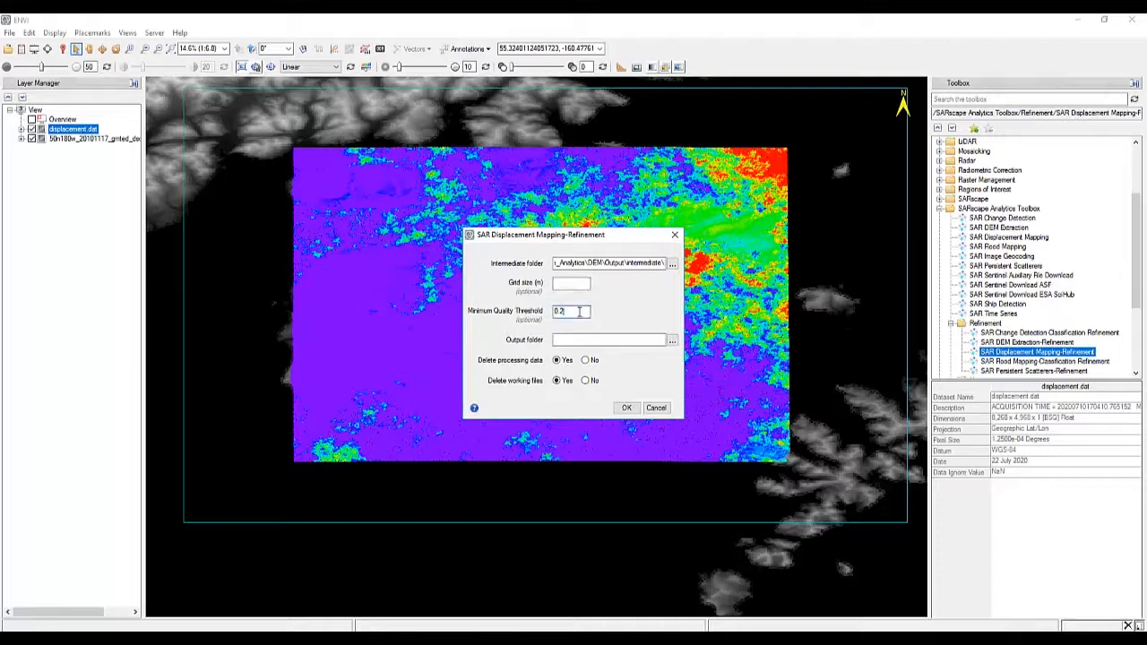
{"action": "type", "text": "0.7"}
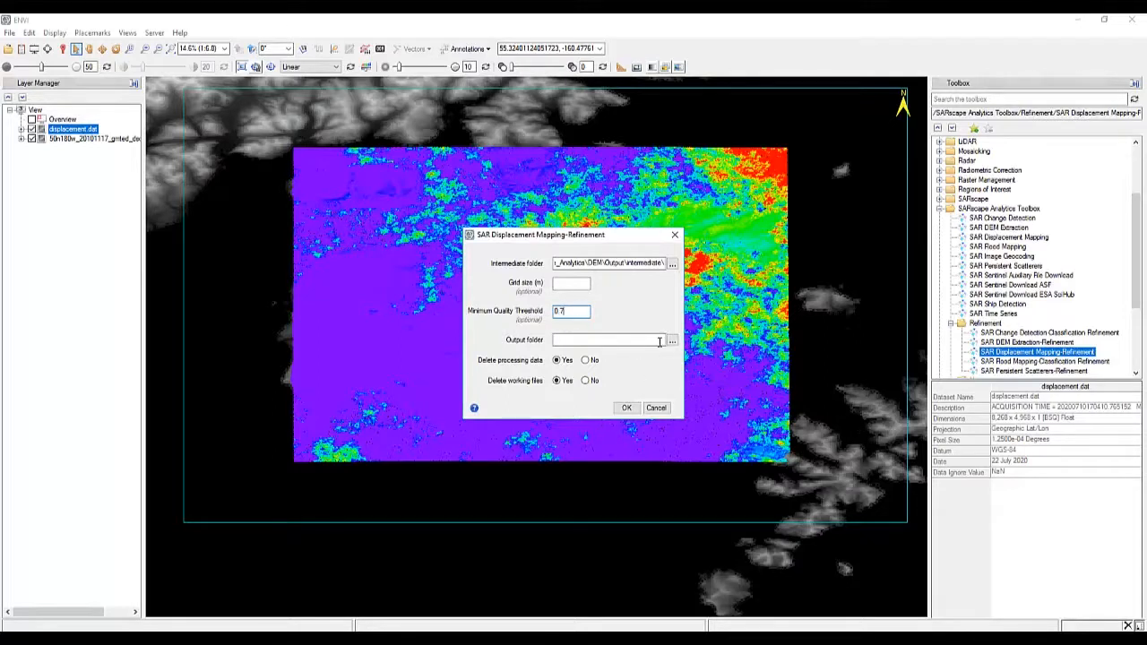
{"action": "left_click", "coordinate": [671, 340]}
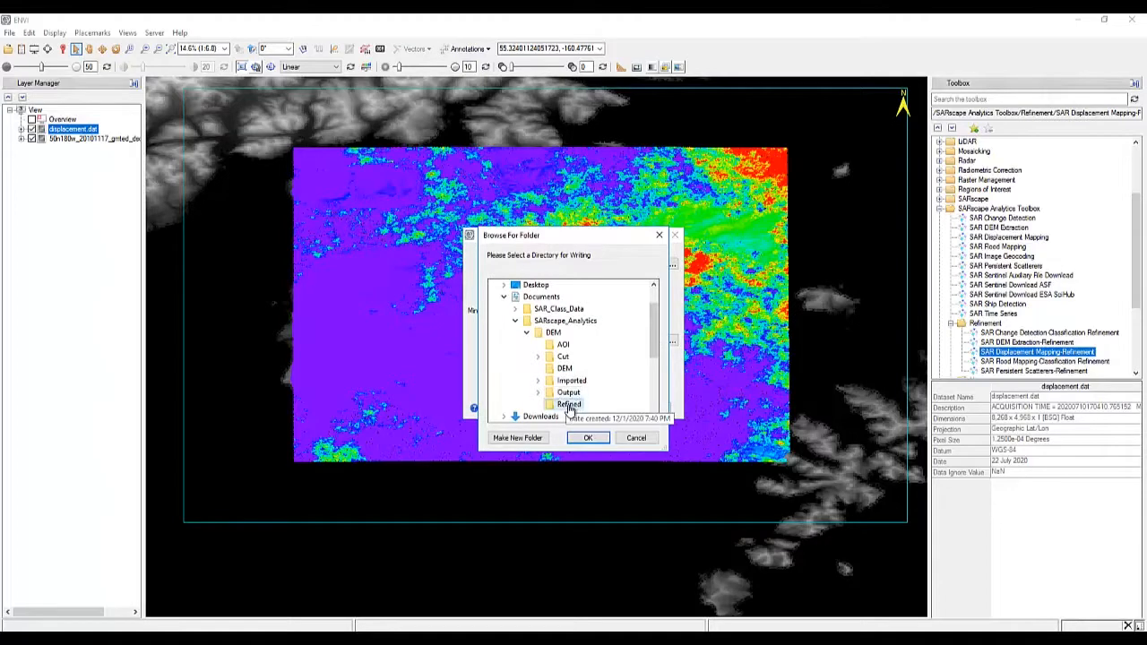
{"action": "left_click", "coordinate": [588, 437]}
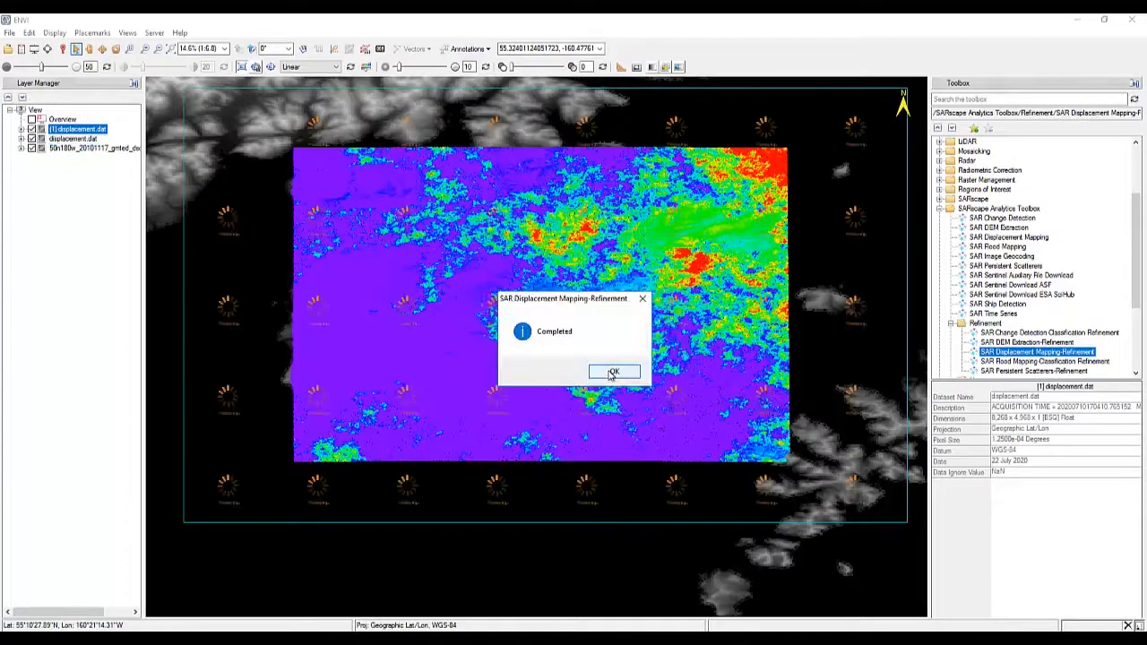
Hide the original displacement.dat and show [1] displacement.dat with Rainbow colours and Gaussian stretch.
{"action": "left_click", "coordinate": [614, 371]}
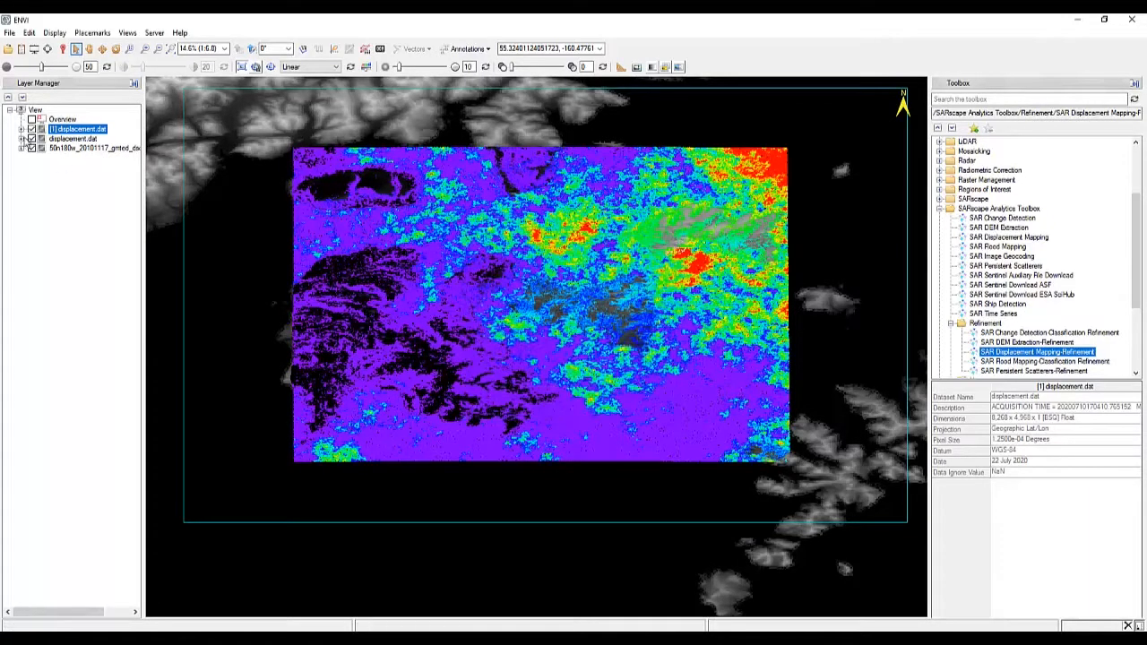
{"action": "left_click", "coordinate": [31, 140]}
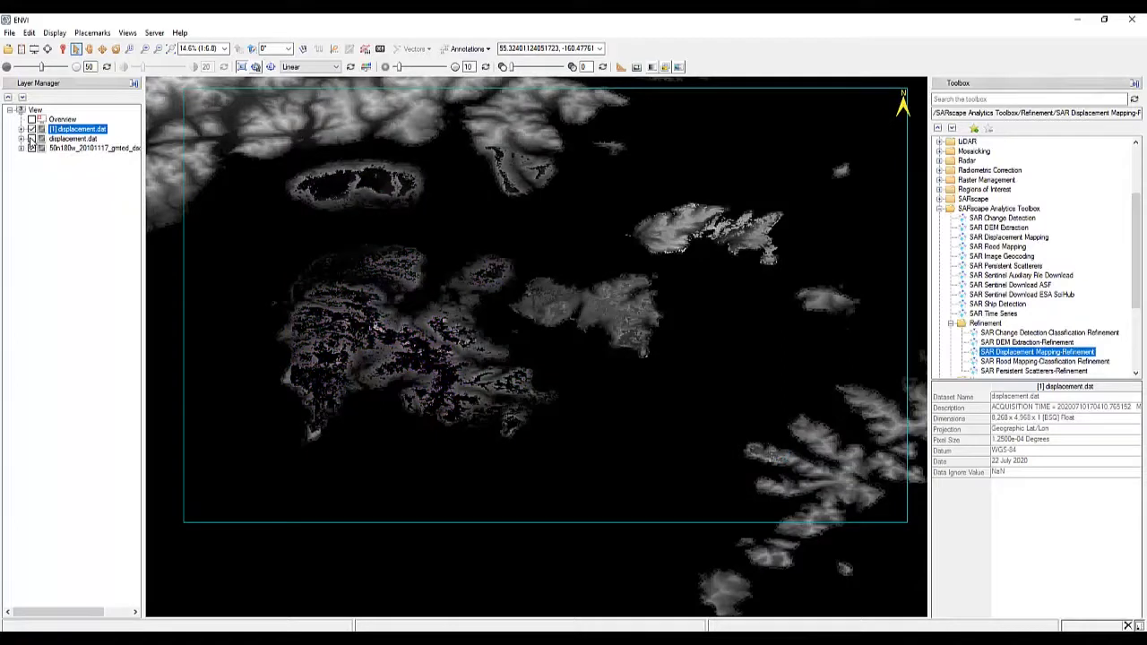
{"action": "right_click", "coordinate": [76, 128]}
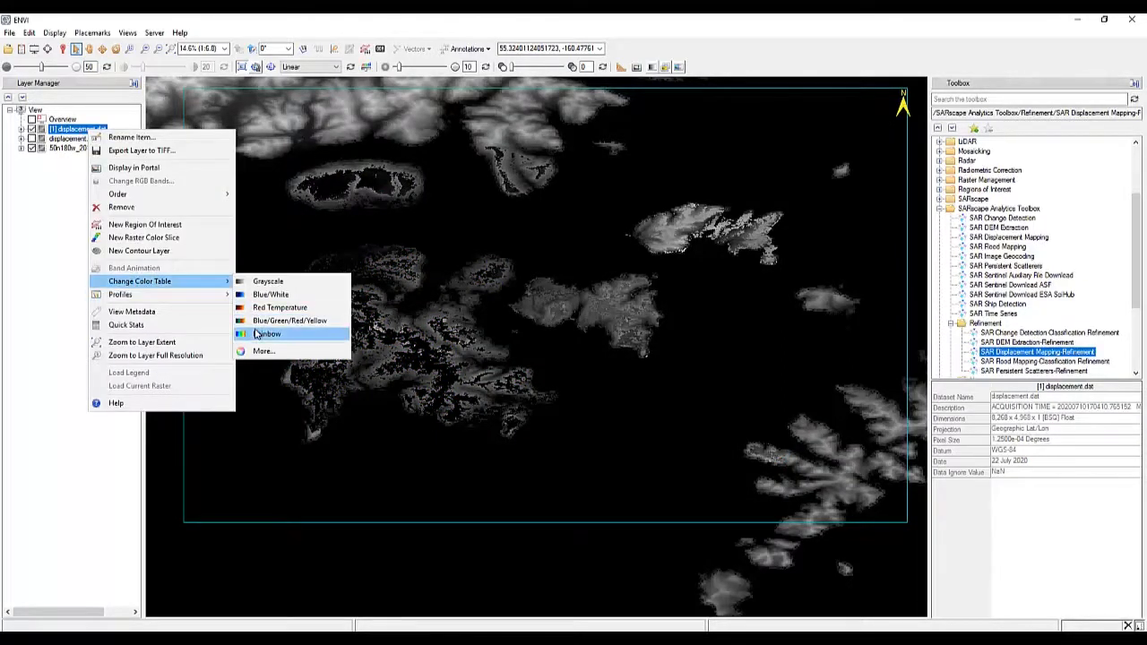
{"action": "left_click", "coordinate": [267, 334]}
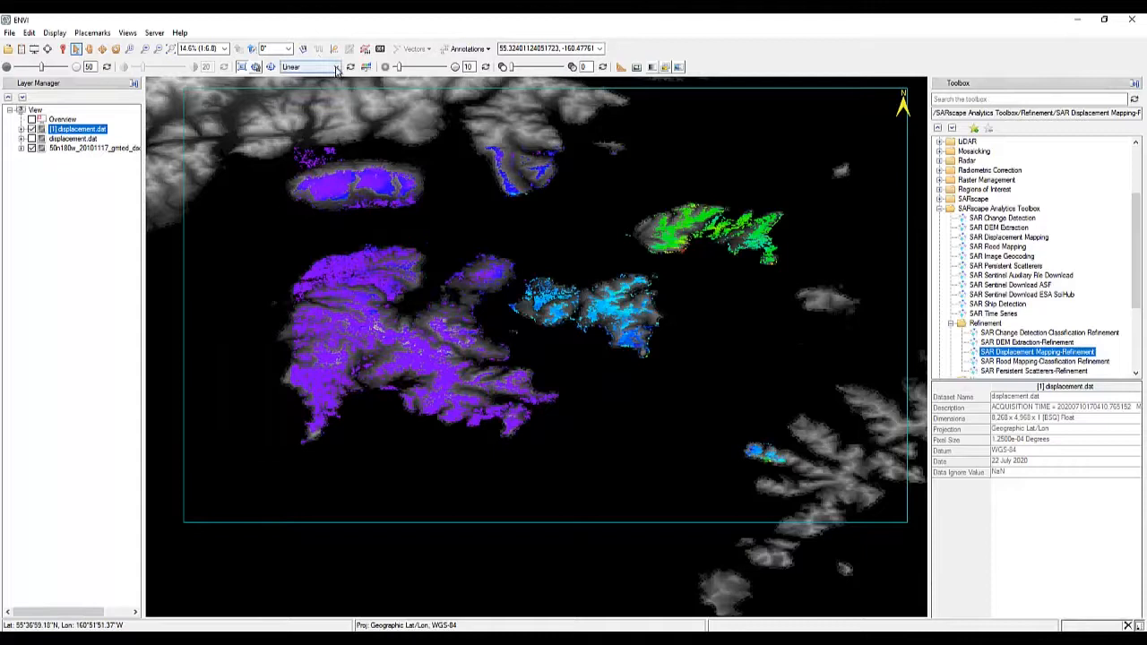
{"action": "left_click", "coordinate": [338, 67]}
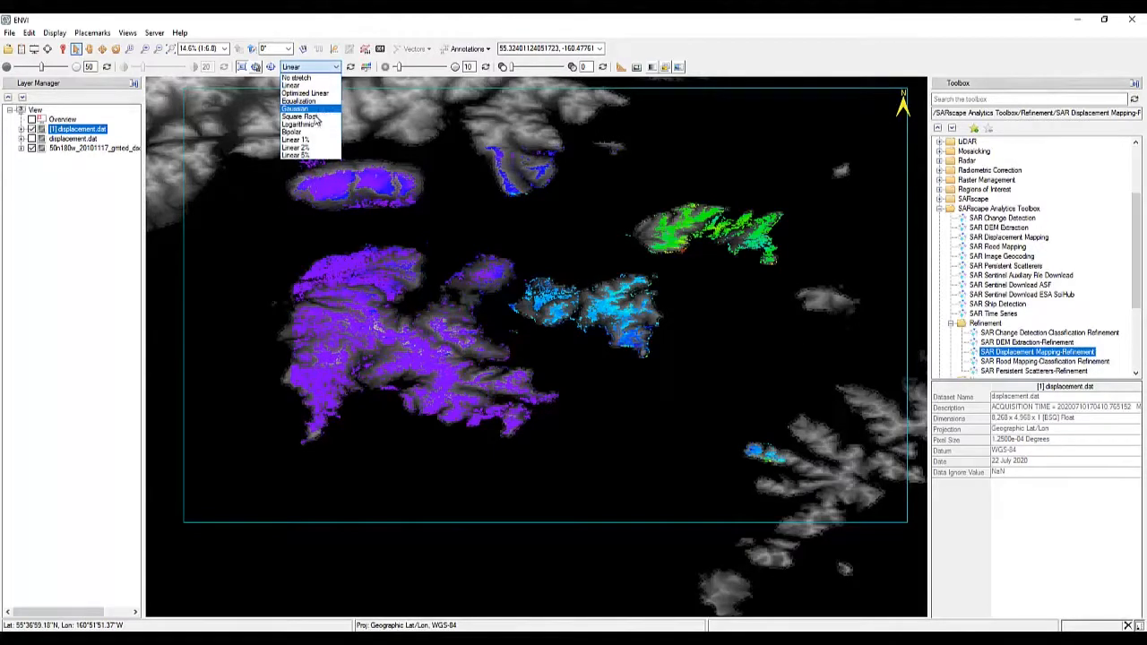
{"action": "left_click", "coordinate": [294, 108]}
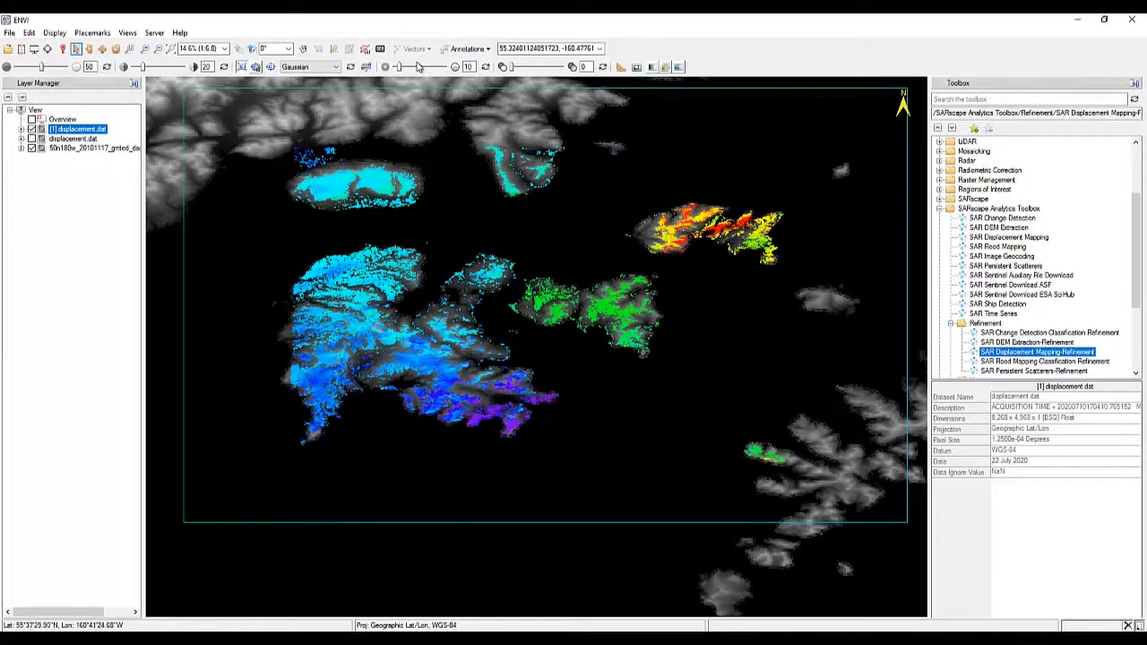
Place a color bar annotation based on [1] displacement.dat and adjust its text colour.
{"action": "left_click", "coordinate": [463, 49]}
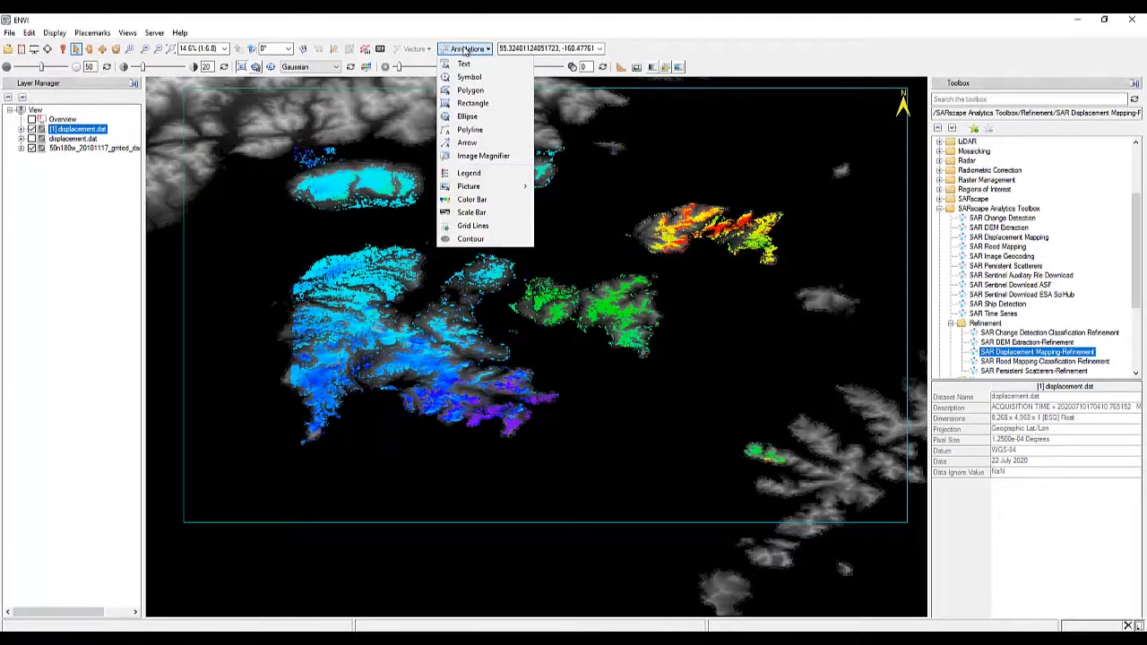
{"action": "left_click", "coordinate": [470, 199]}
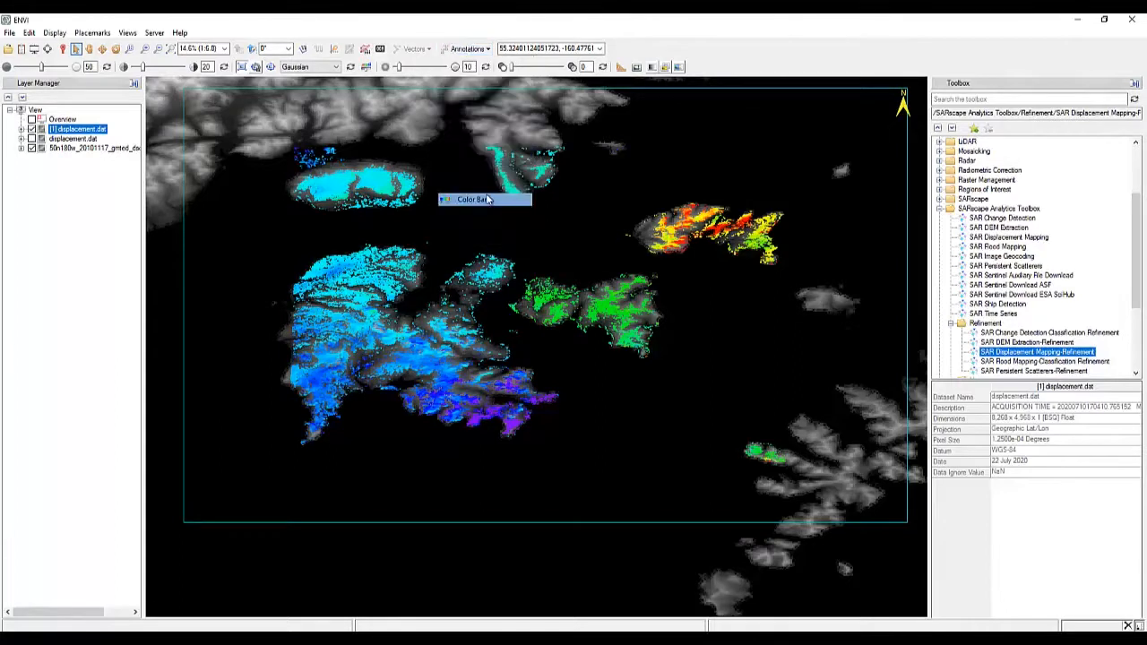
{"action": "left_click", "coordinate": [484, 198]}
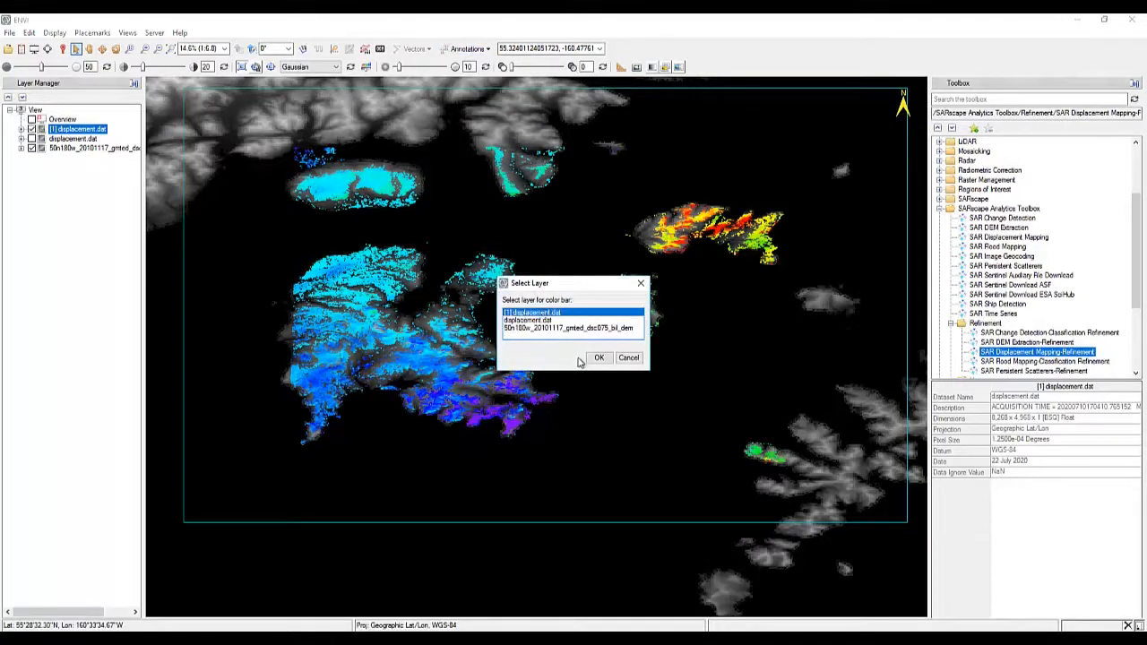
{"action": "left_click", "coordinate": [598, 357]}
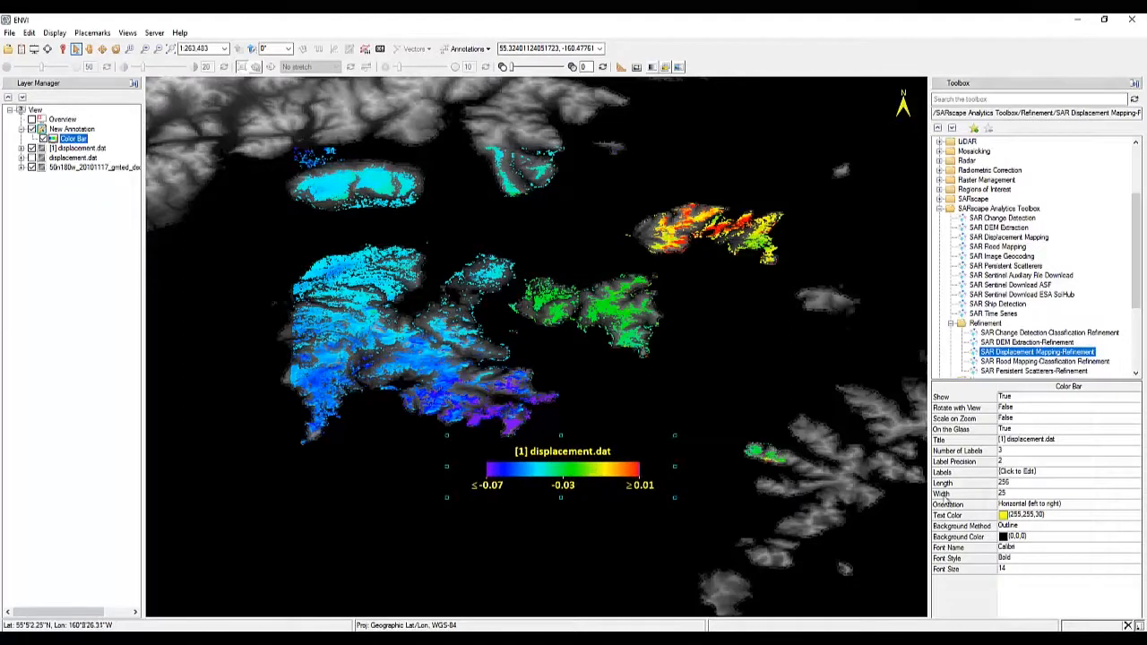
{"action": "left_click", "coordinate": [1002, 516]}
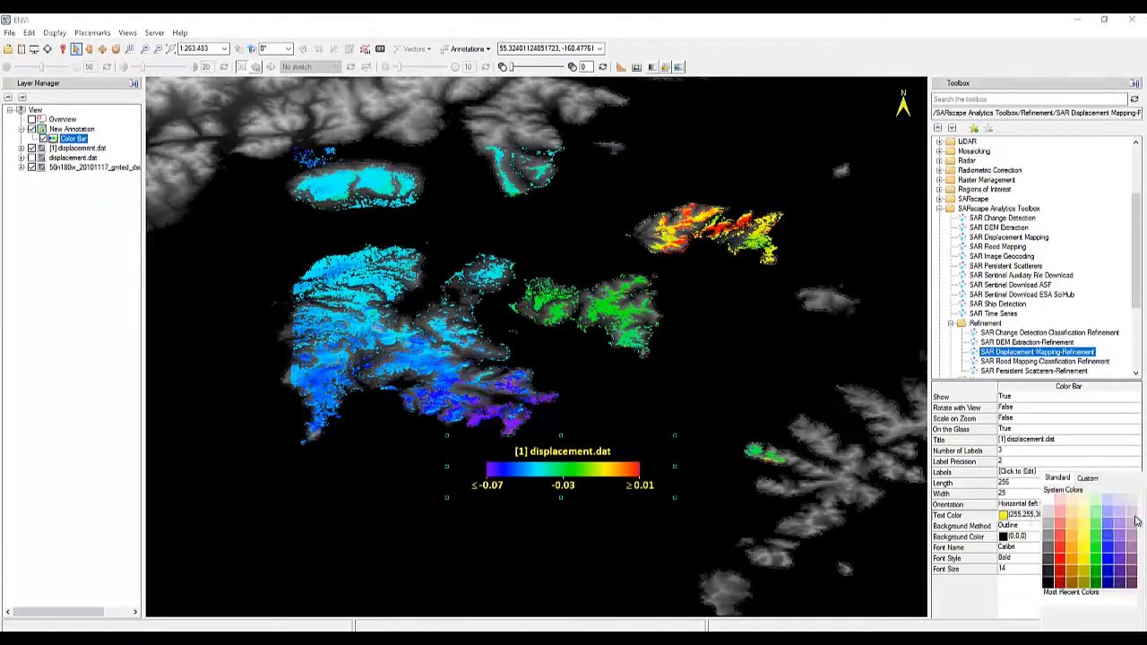